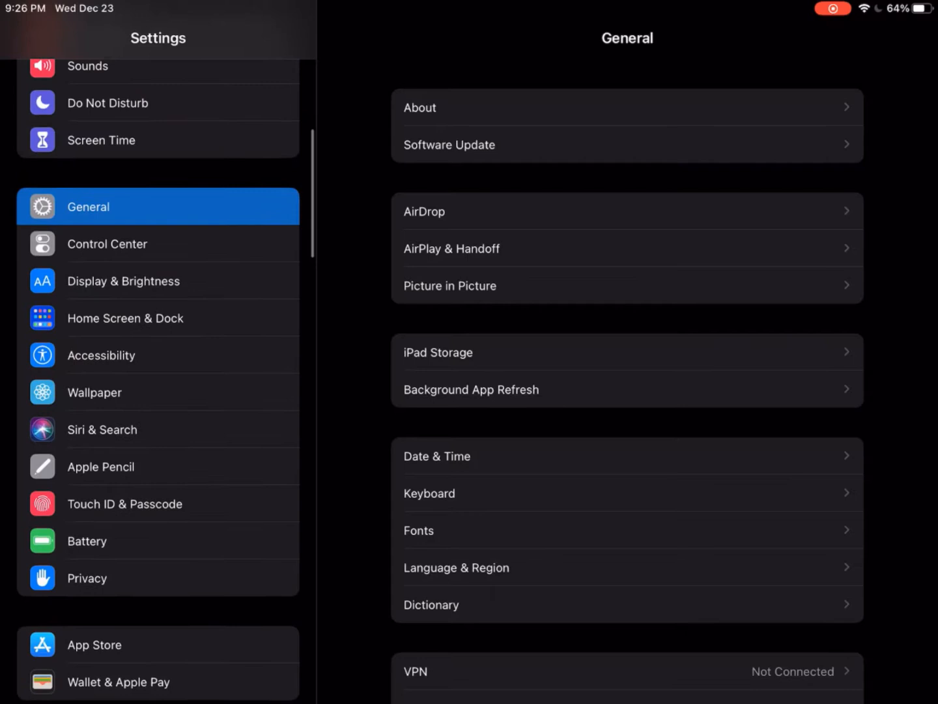
Choose Custom Schedule for the automatic light/dark appearance in Display & Brightness.
{"action": "scroll", "scroll_direction": "down", "scroll_amount": 3}
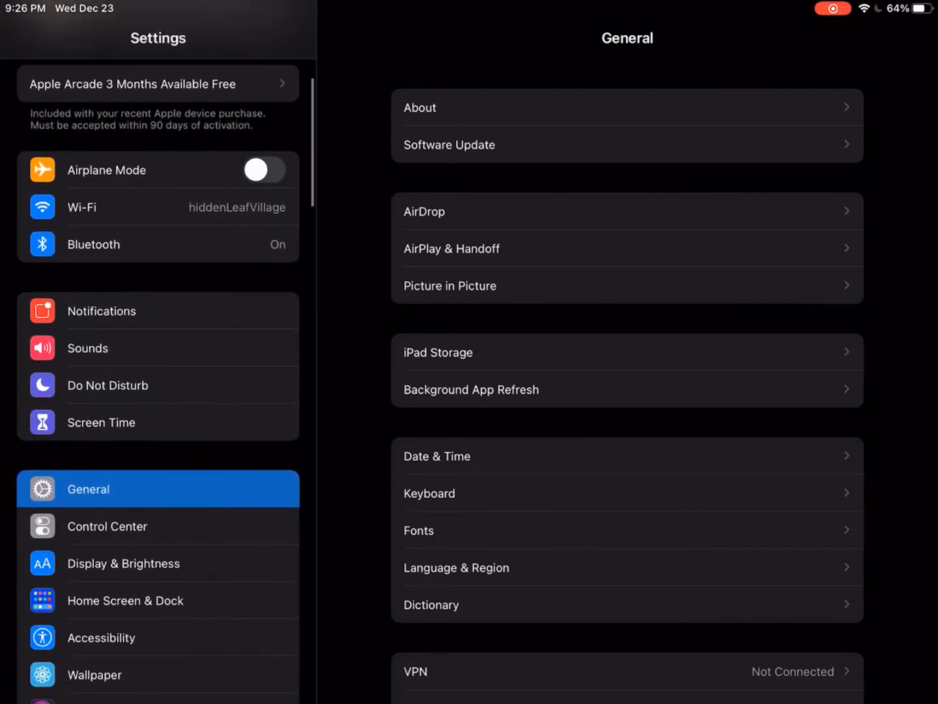
{"action": "left_click", "coordinate": [122, 563]}
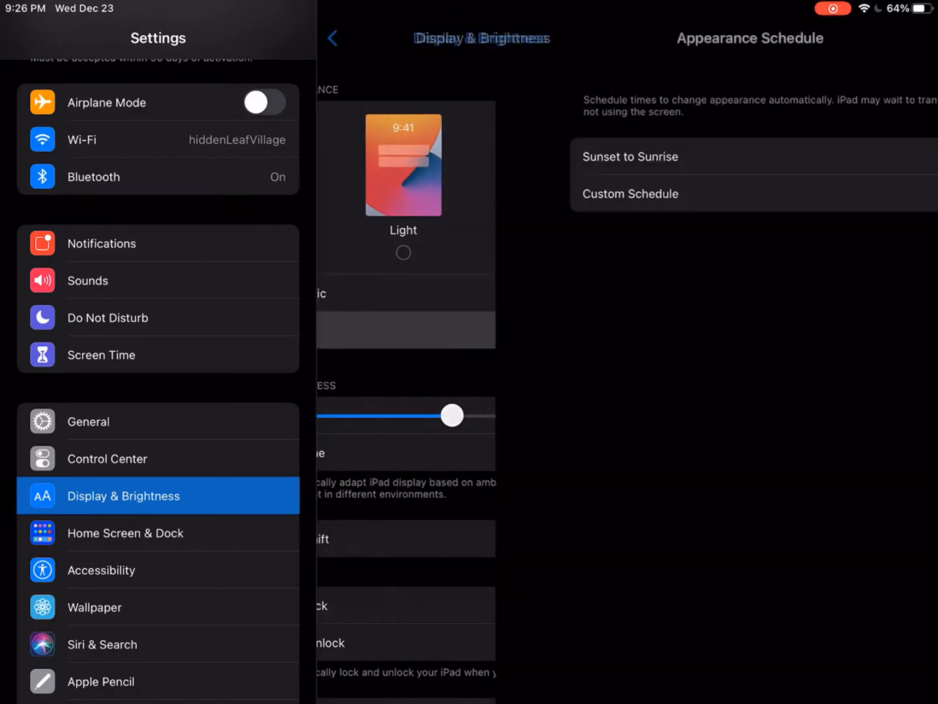
{"action": "left_click", "coordinate": [627, 193]}
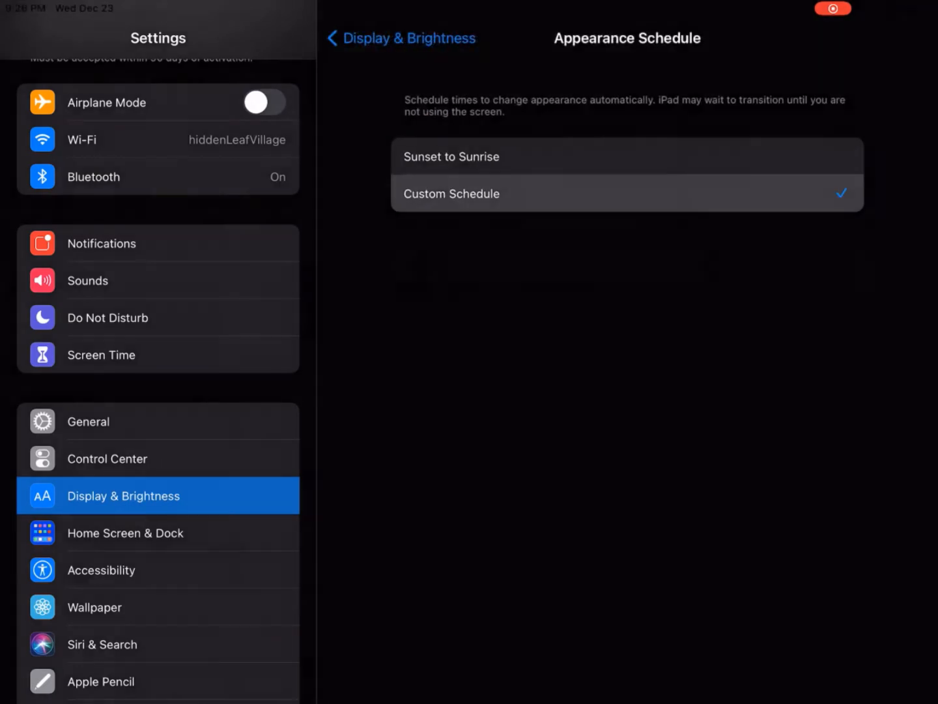